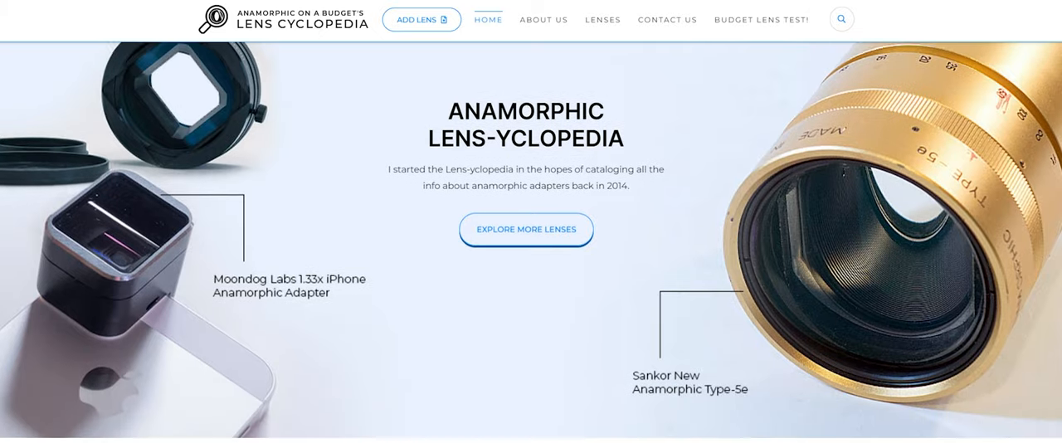
# Scroll down the current page, then return to the Lens-yclopedia home page
pyautogui.scroll(-3)
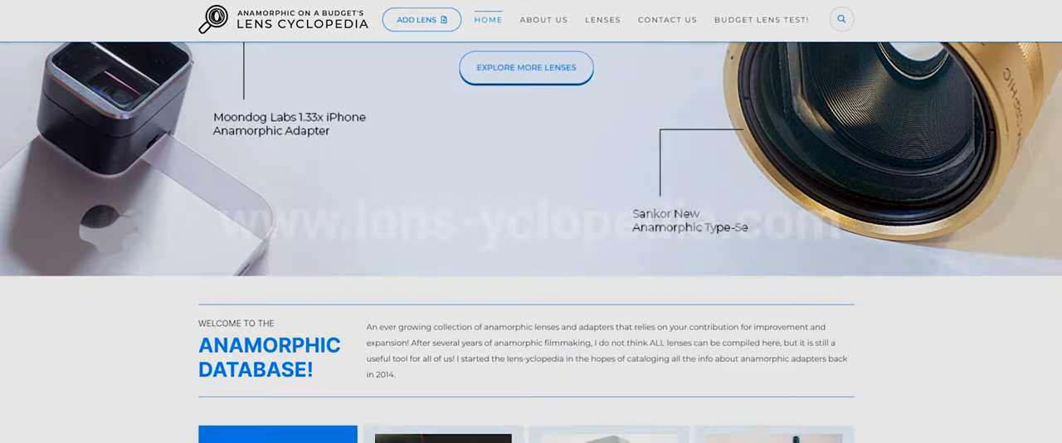
pyautogui.scroll(-3)
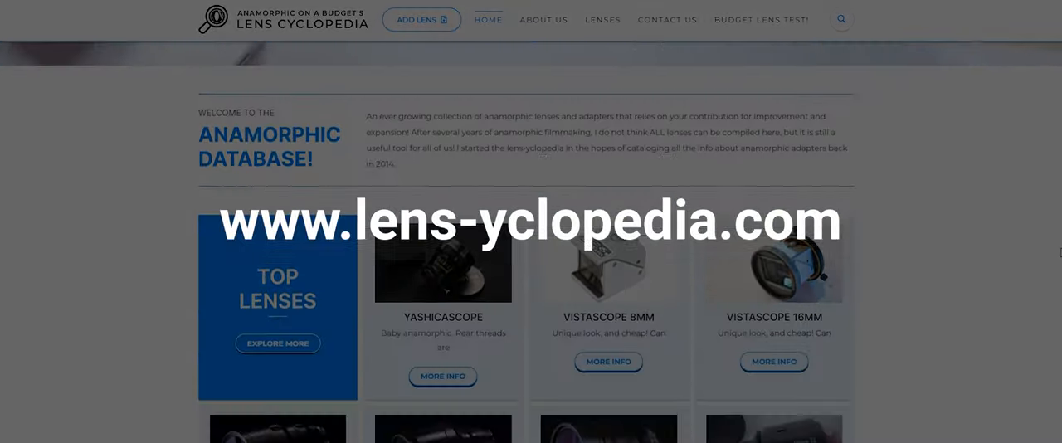
pyautogui.scroll(-3)
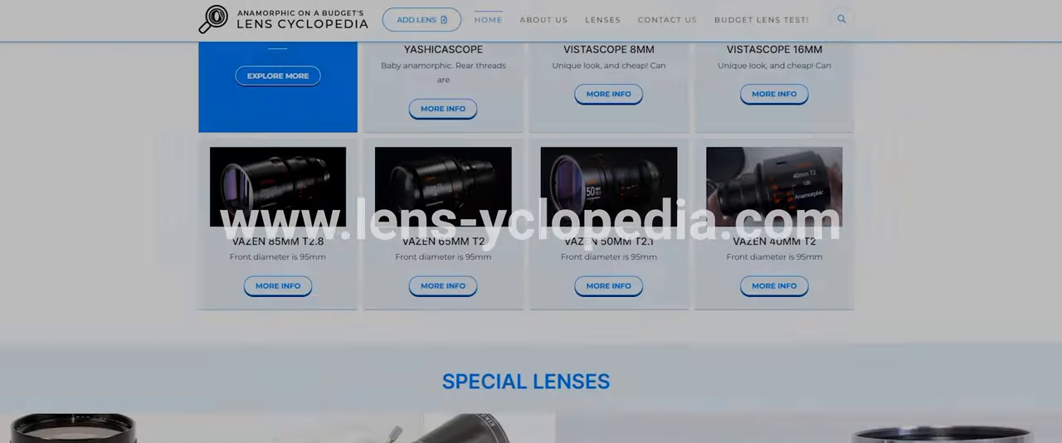
pyautogui.scroll(-3)
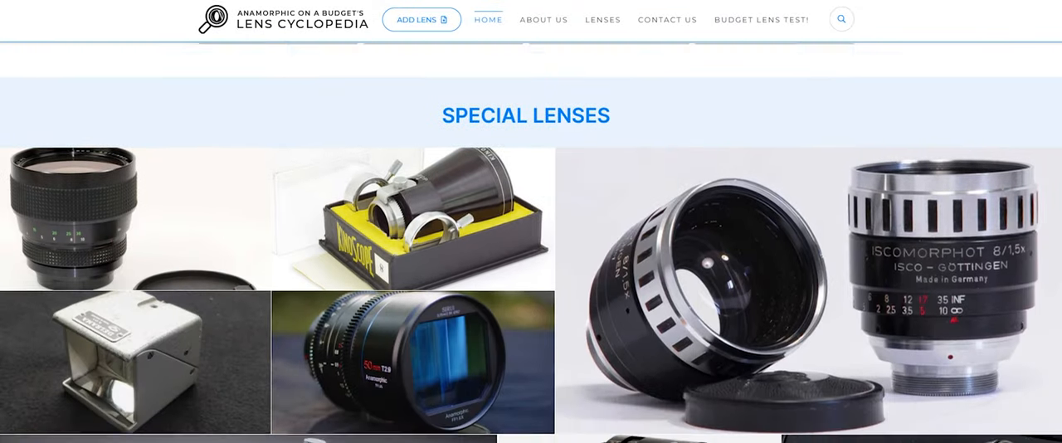
pyautogui.scroll(-3)
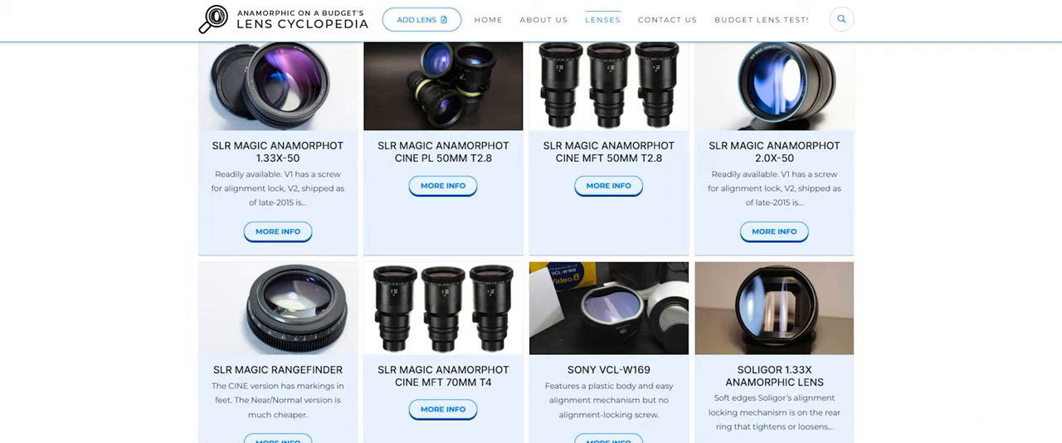
pyautogui.scroll(-3)
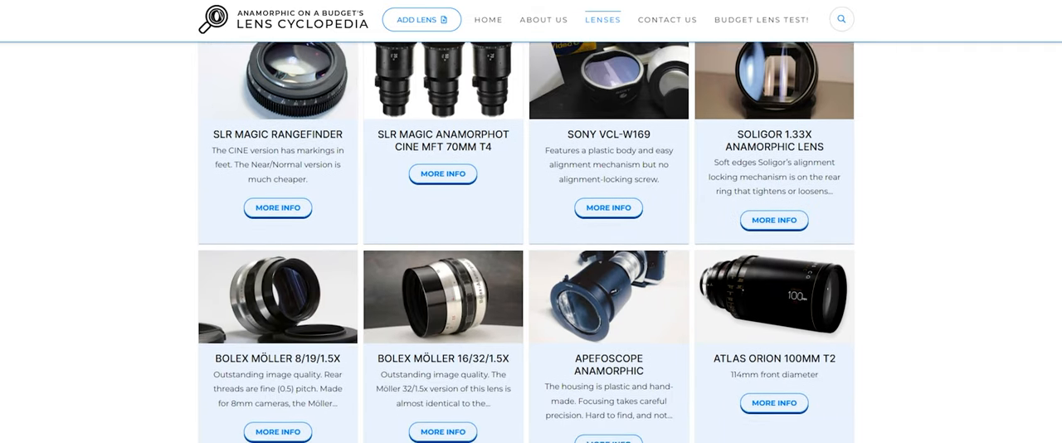
pyautogui.click(501, 20)
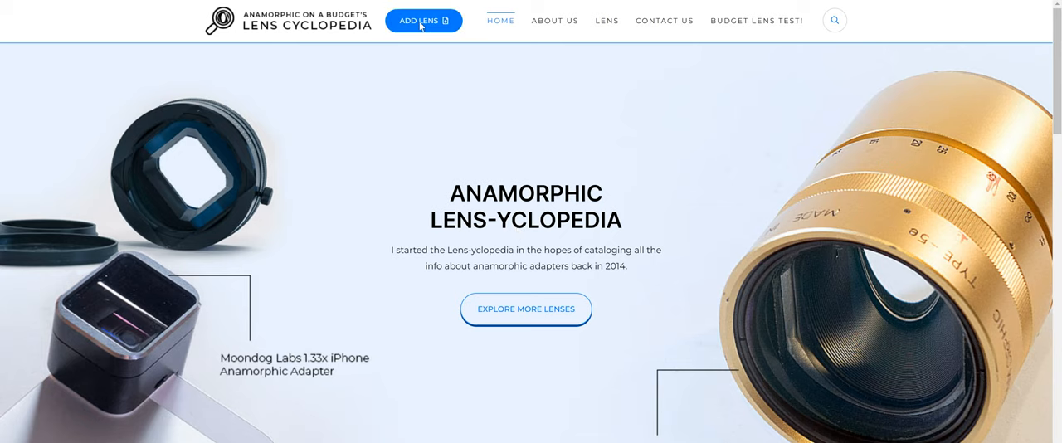
# Go to the Add Lens submission form and scroll through its fields
pyautogui.click(424, 20)
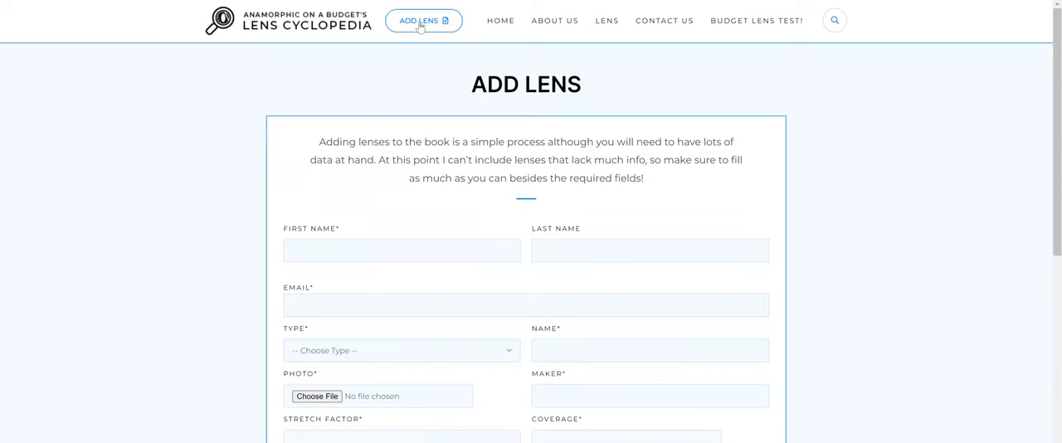
pyautogui.scroll(-3)
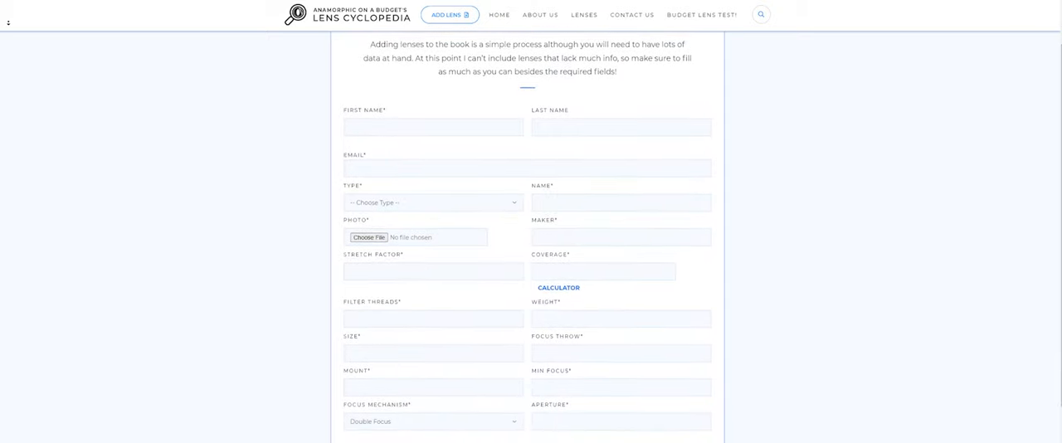
pyautogui.scroll(-3)
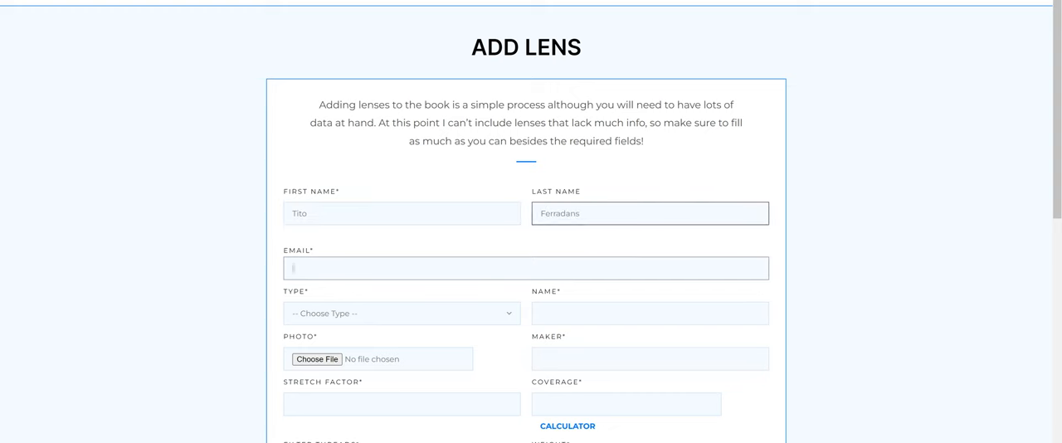
pyautogui.write('email@example.com')
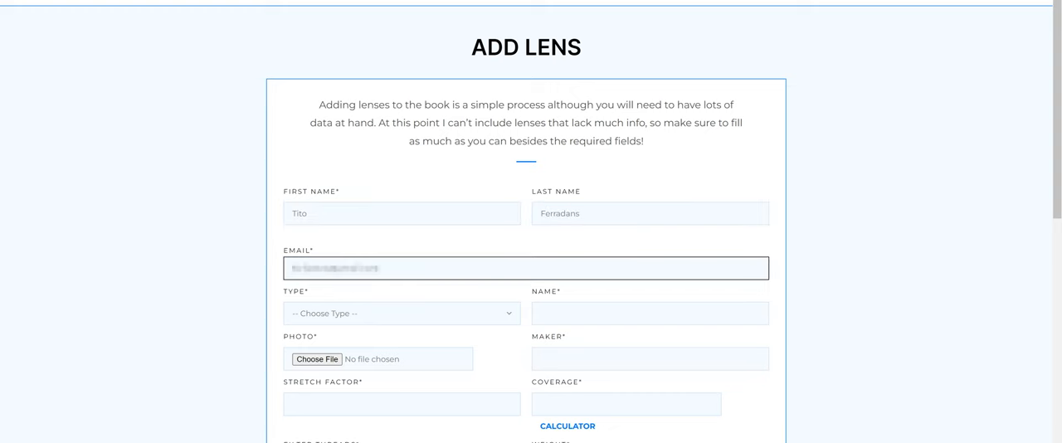
pyautogui.click(401, 312)
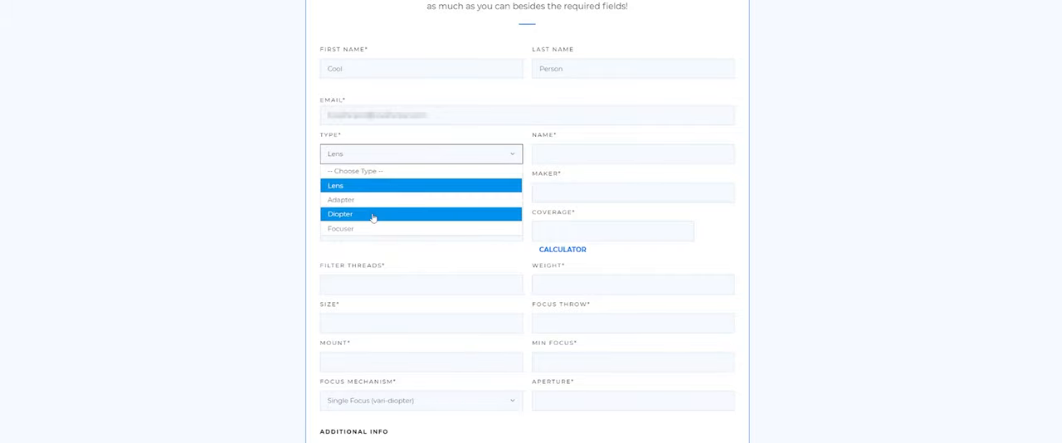
pyautogui.click(340, 214)
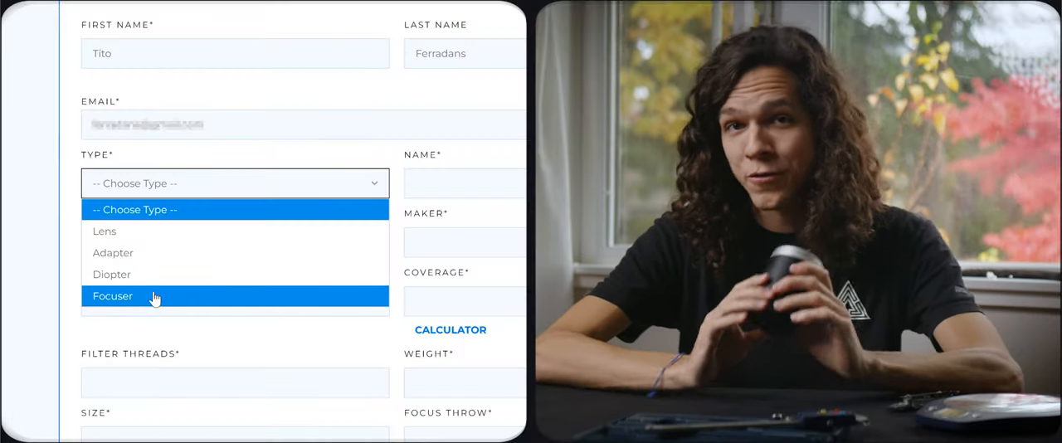
pyautogui.click(113, 252)
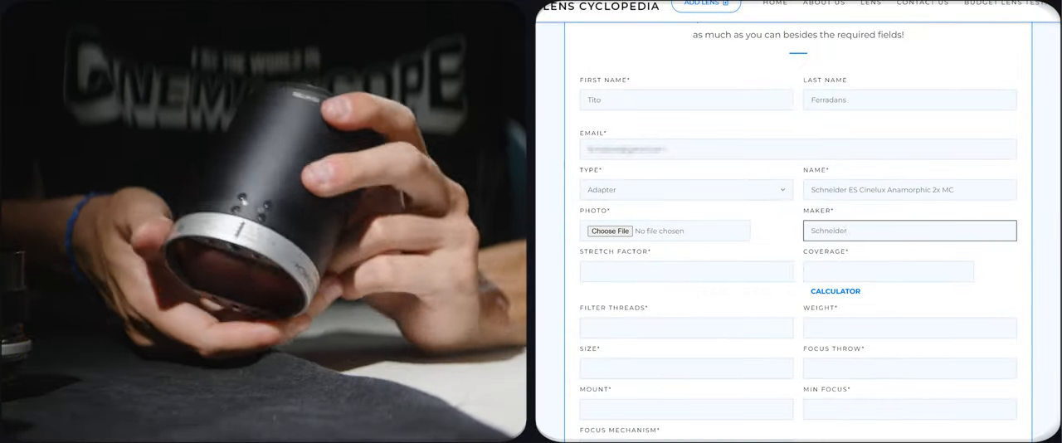
# Attach the schneider.png photo and enter 65mm on FF coverage for the adapter
pyautogui.click(610, 231)
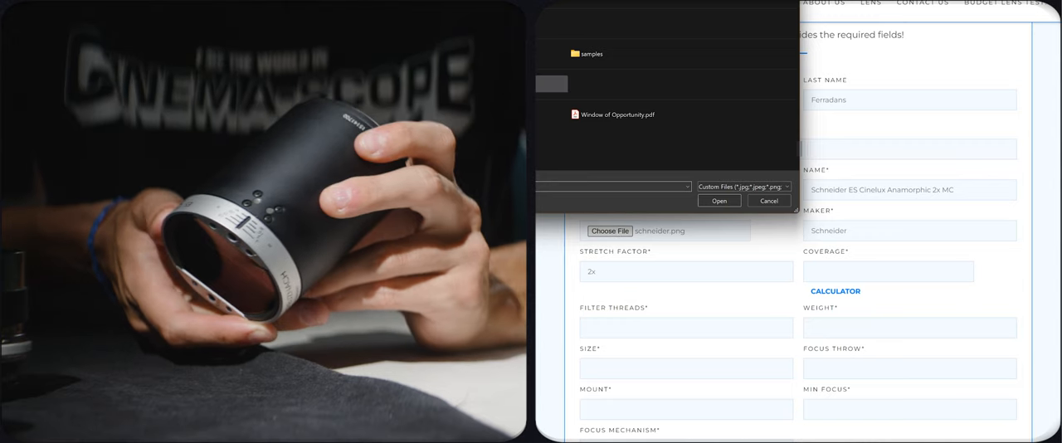
pyautogui.write('65mm on FF')
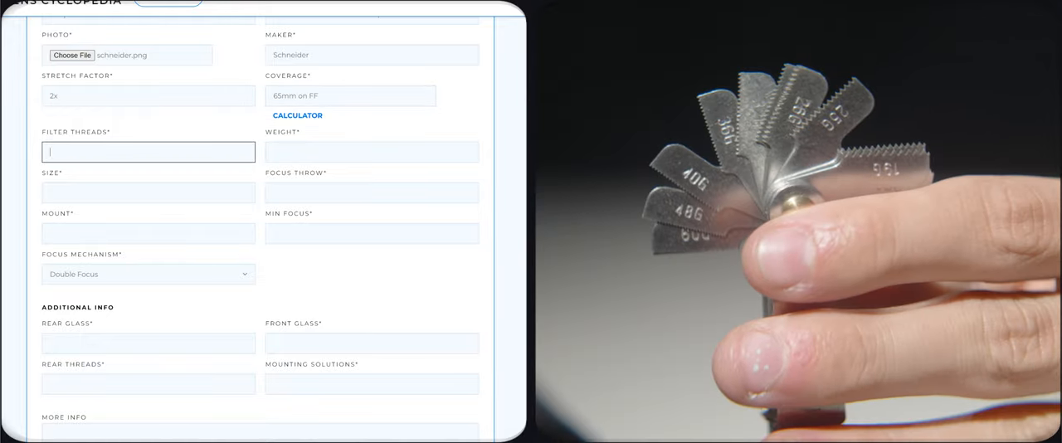
# Enter filter threads N/A, weight 525g, size 9.6cm, min focus 1.5m and mount 68mm M0.75
pyautogui.write('N/')
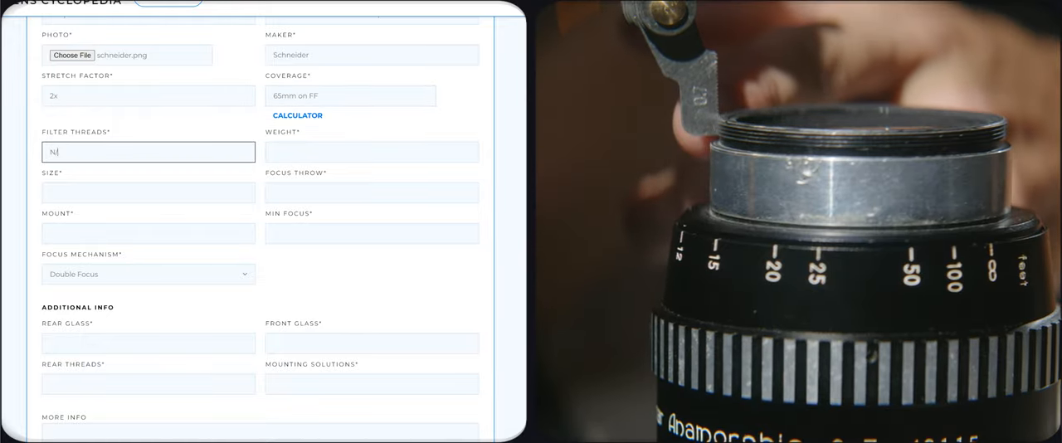
pyautogui.click(371, 153)
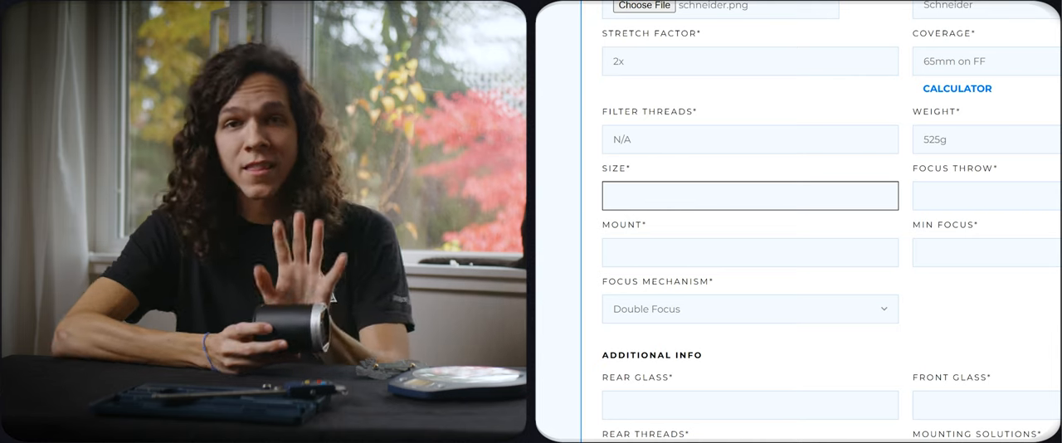
pyautogui.write('9')
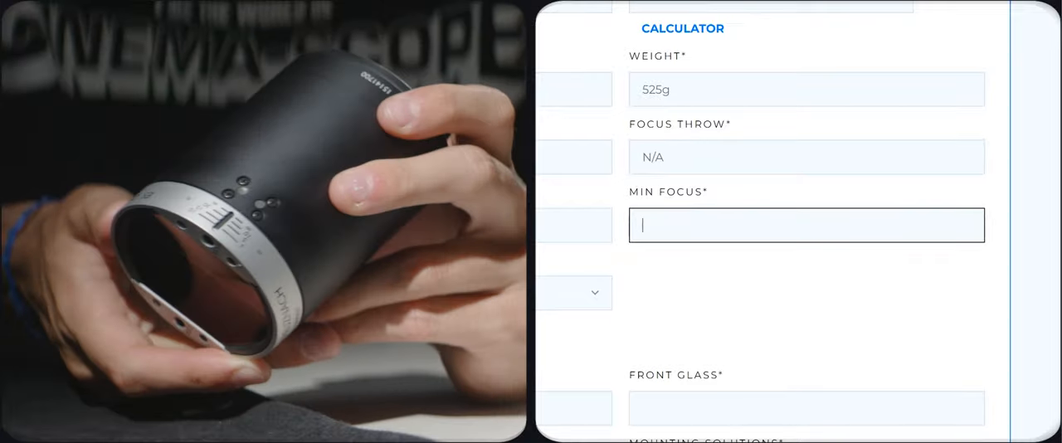
pyautogui.write('1.5m')
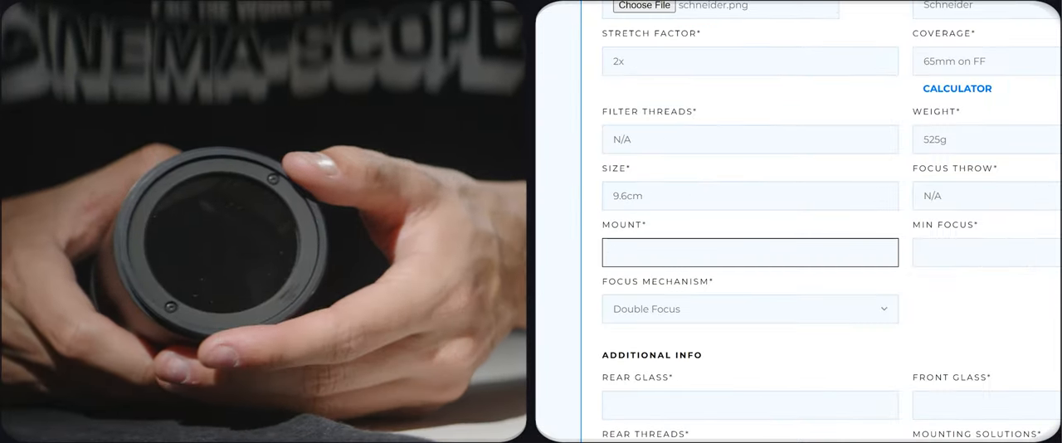
pyautogui.write('68mm M0.75')
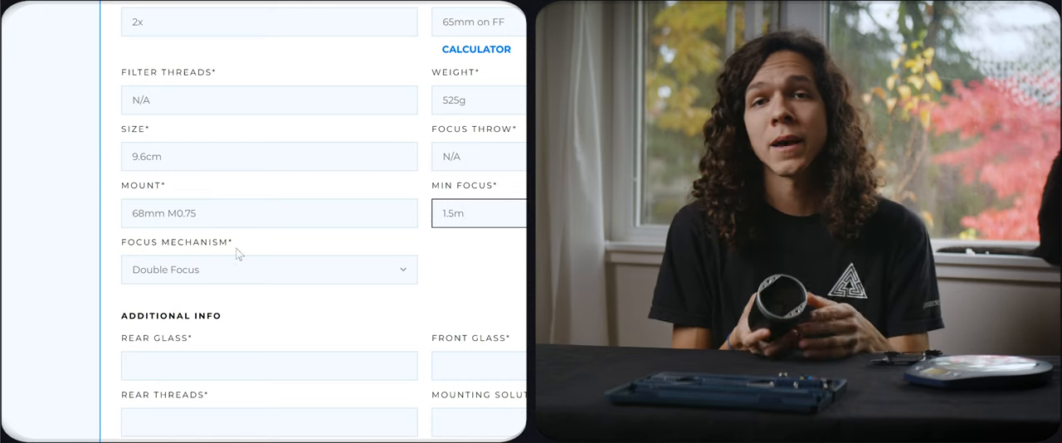
pyautogui.click(269, 269)
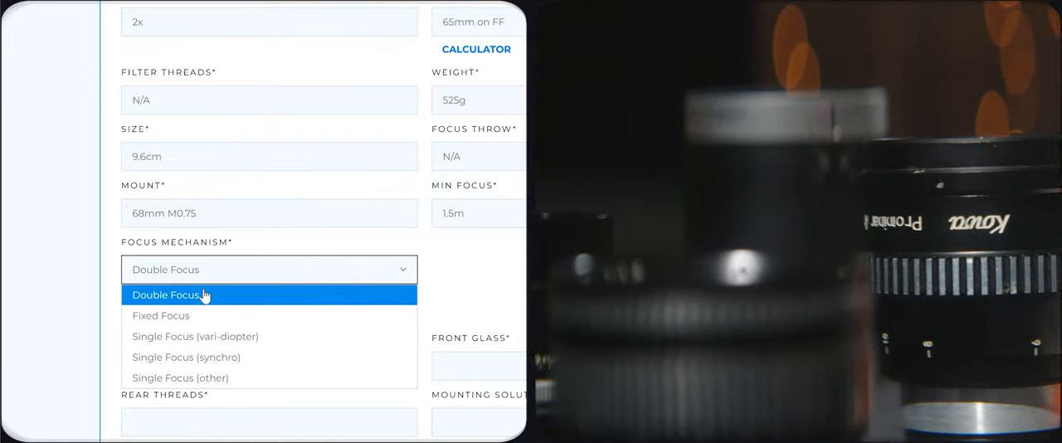
pyautogui.click(166, 295)
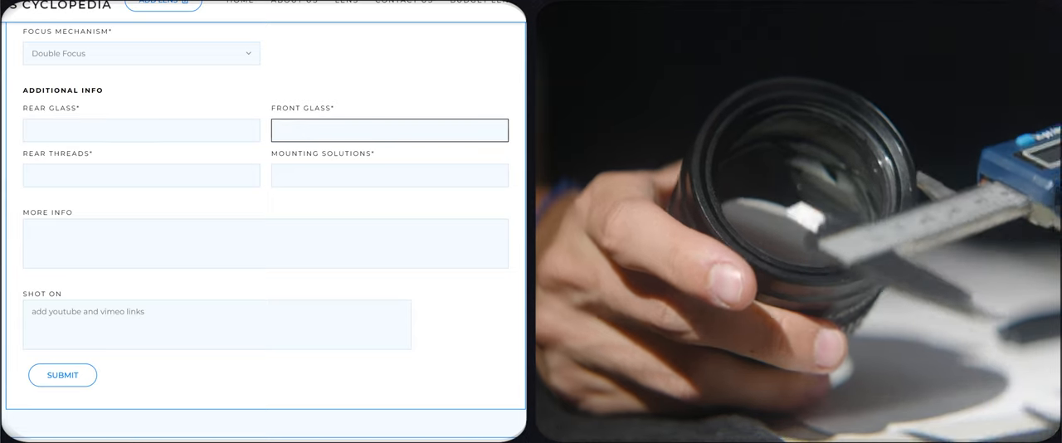
# Enter front glass 60.8mm and rear glass 50.1mm
pyautogui.write('60.8mm')
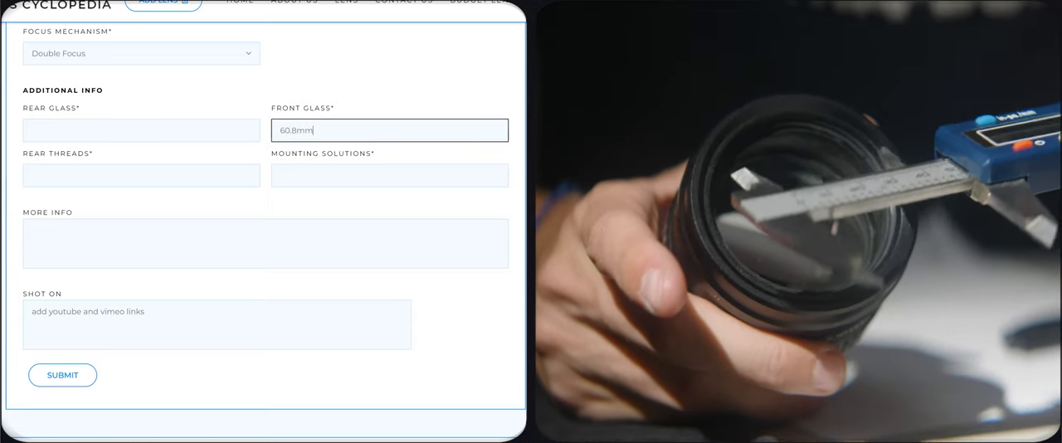
pyautogui.write('50.1mm')
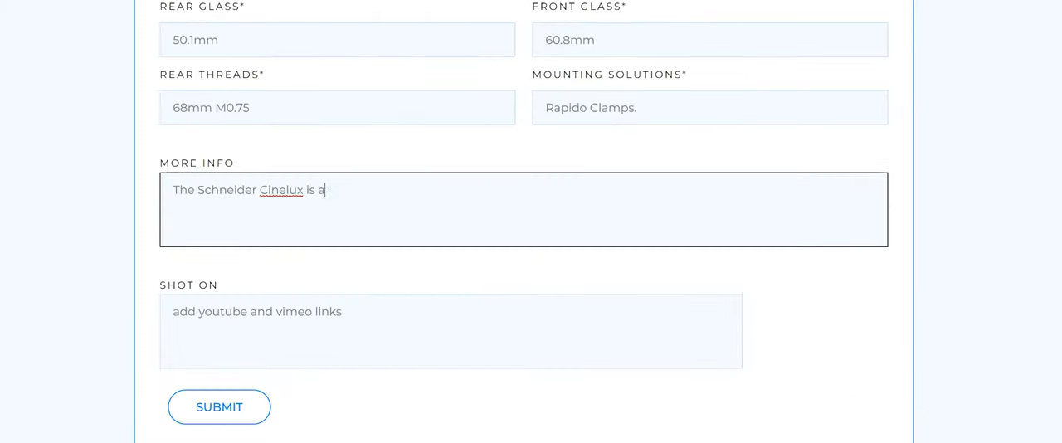
# Describe the Cinelux as great in a variable-diopter setup and add the YouTube link to Shot On
pyautogui.write('great lens to work with in a va')
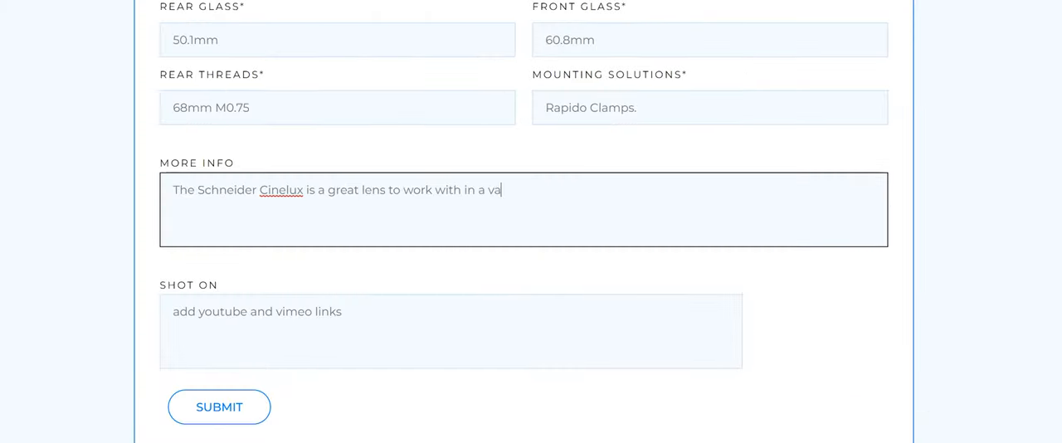
pyautogui.write('riable-diopter setup, as it is light, sharp and')
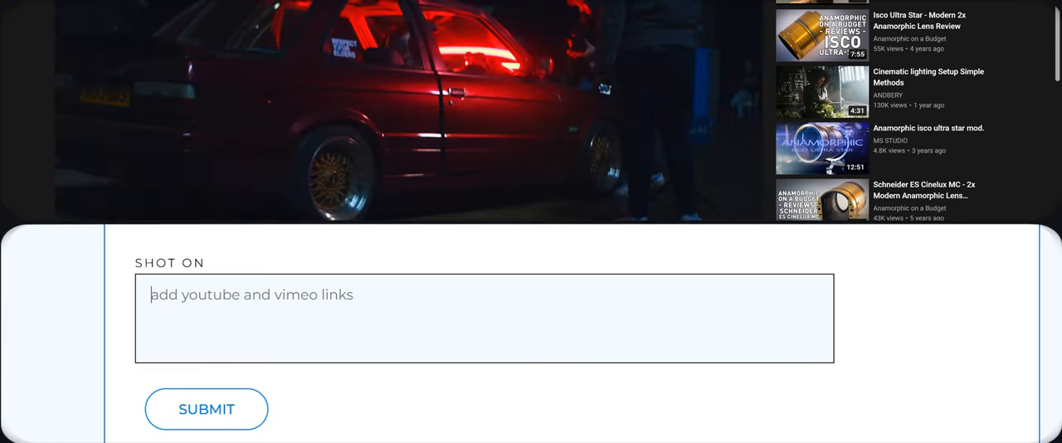
pyautogui.write('https://www.youtube.com/watch?v=ZACD6BkeVmA')
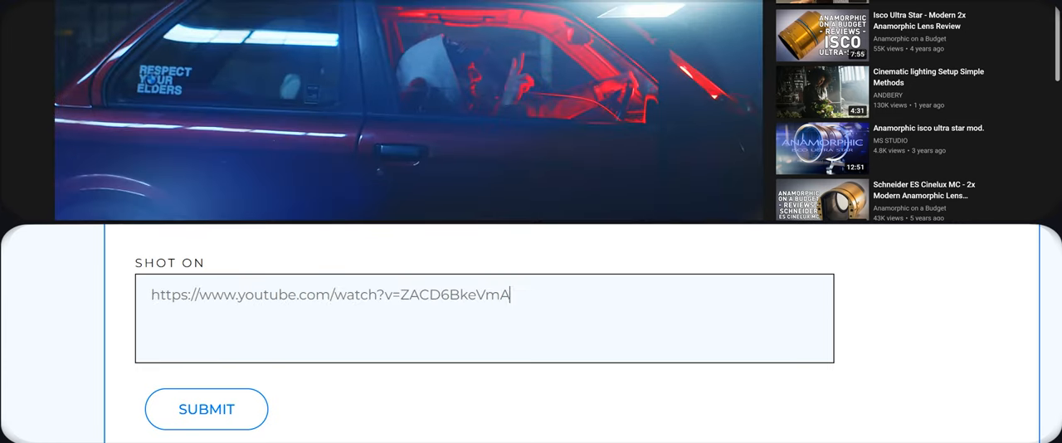
pyautogui.scroll(-3)
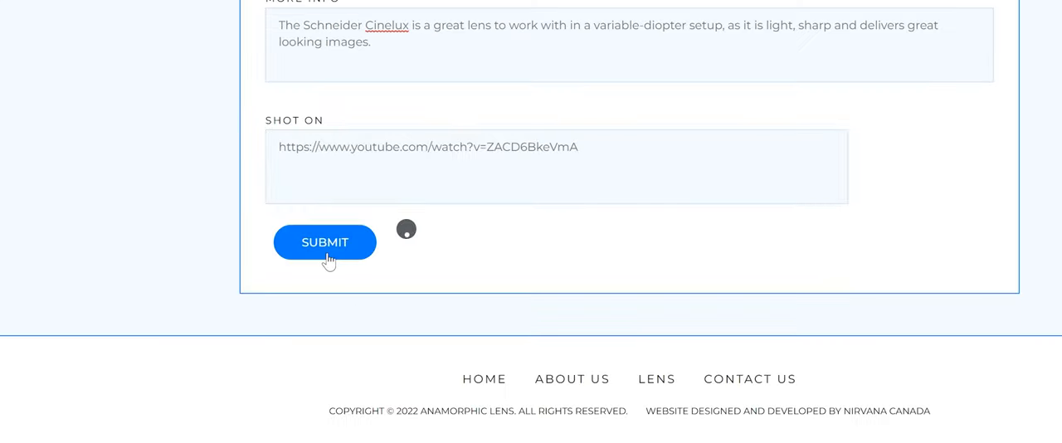
# Submit the completed Schneider Cinelux adapter entry
pyautogui.click(325, 242)
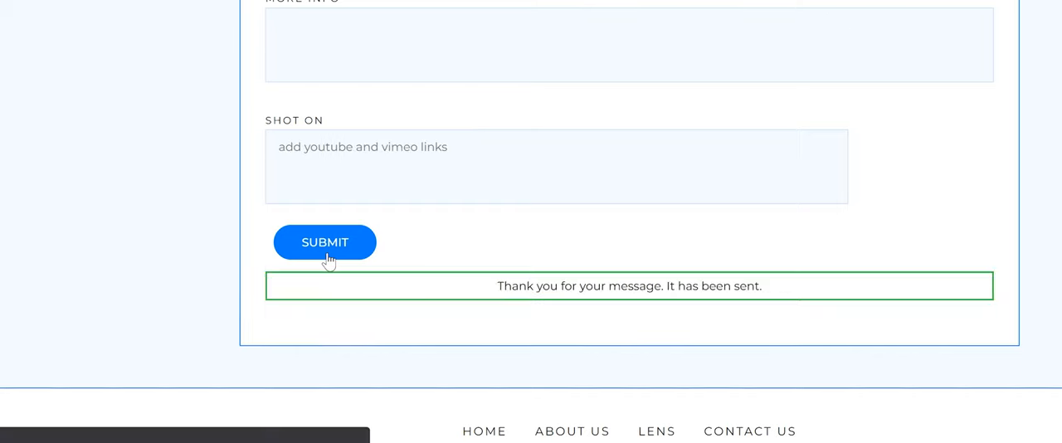
pyautogui.click(325, 242)
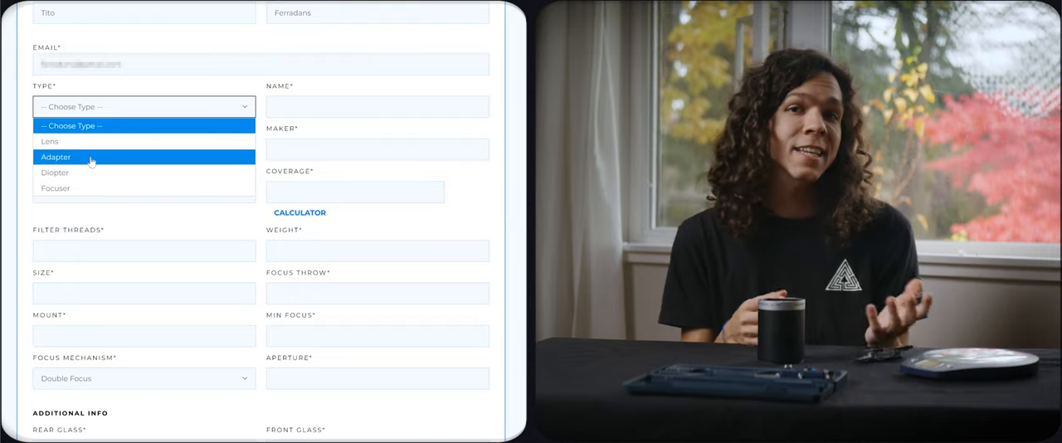
# Set type Lens for the Atlas Orion 32mm by Atlas Lens Co. with T2 aperture and S35 coverage
pyautogui.click(50, 141)
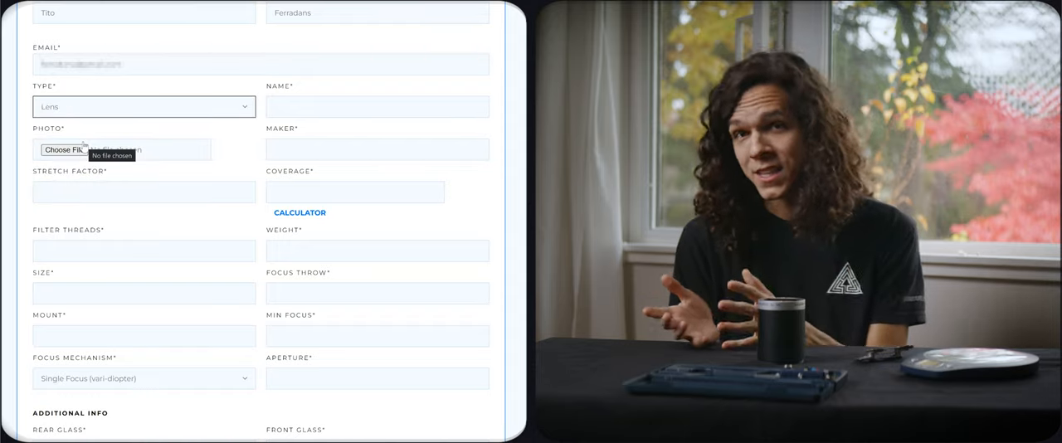
pyautogui.write('Atlas Lens Co.')
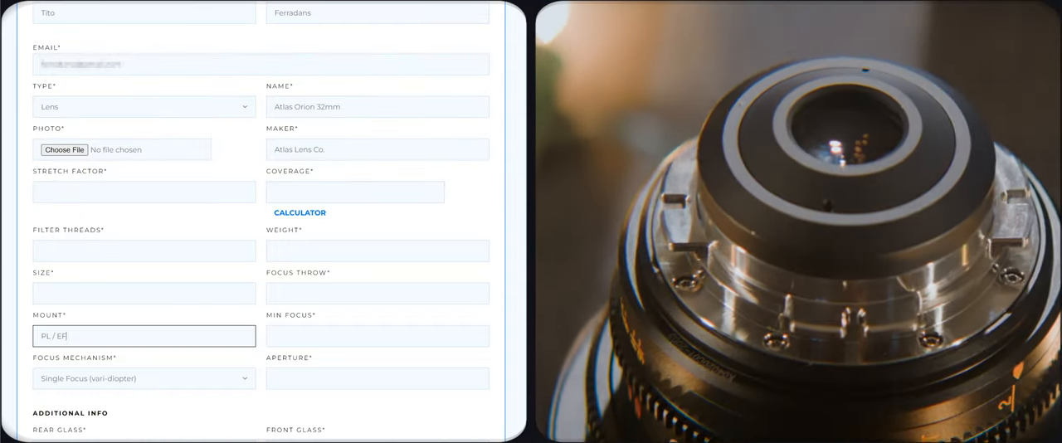
pyautogui.write('T')
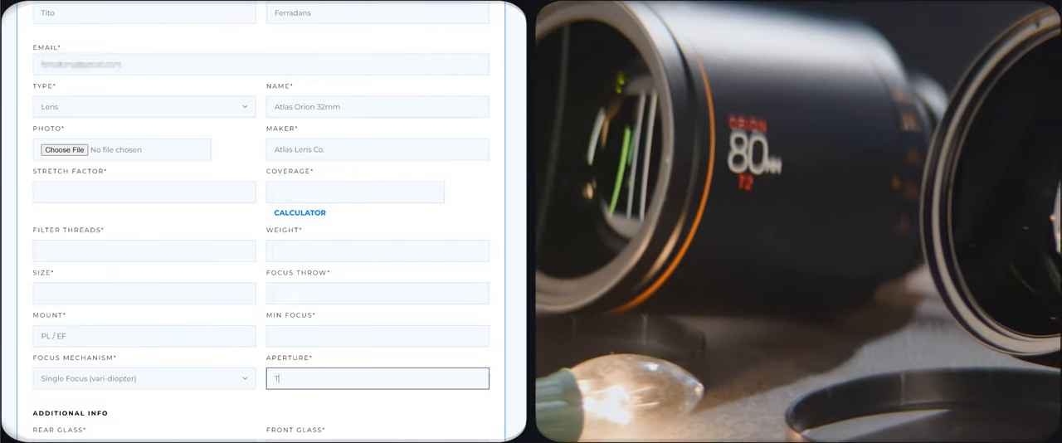
pyautogui.write('2')
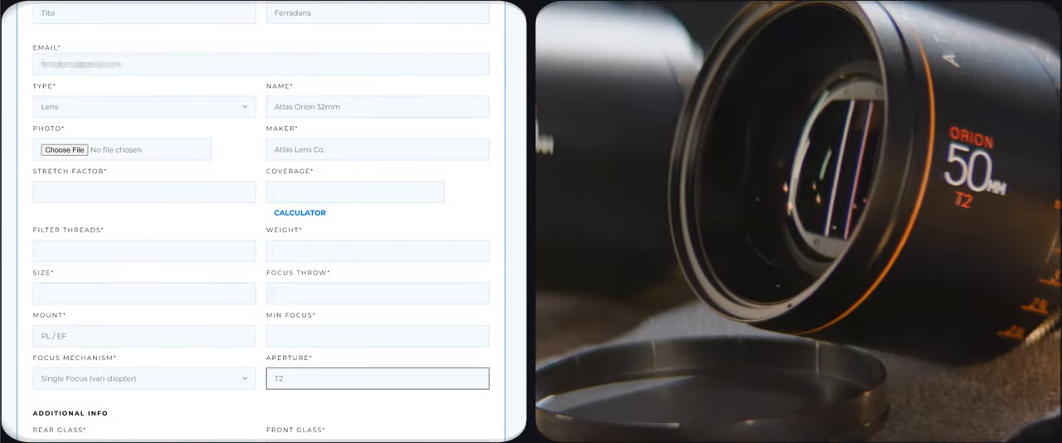
pyautogui.write('S35')
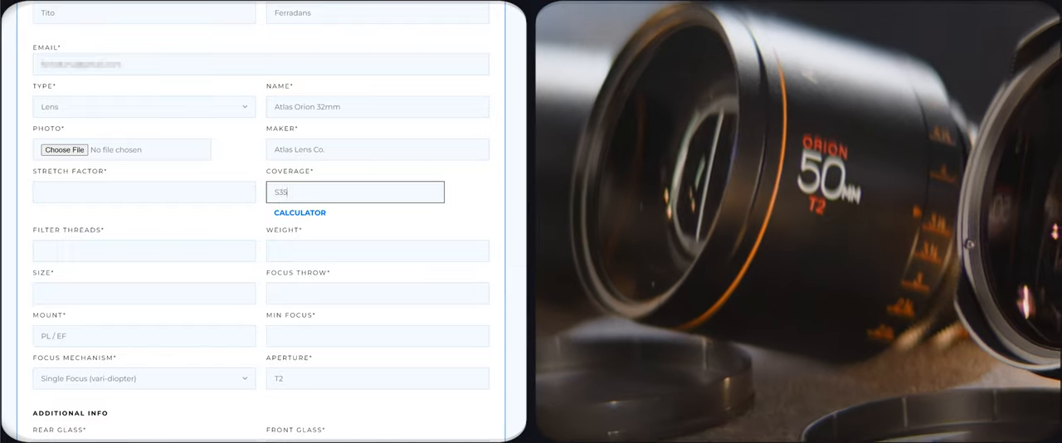
pyautogui.click(143, 106)
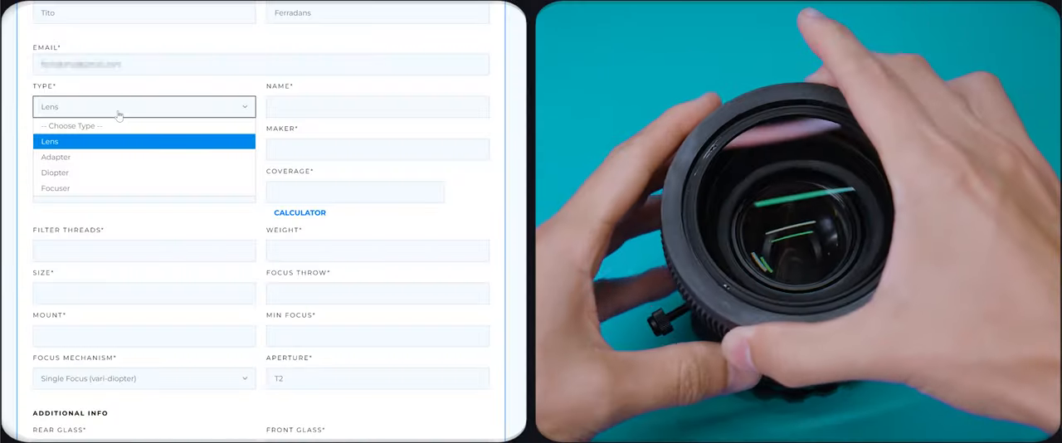
# Set type Focuser, entering name Pfocus A, wide angle factor 0.86x and Zunow WC
pyautogui.click(56, 188)
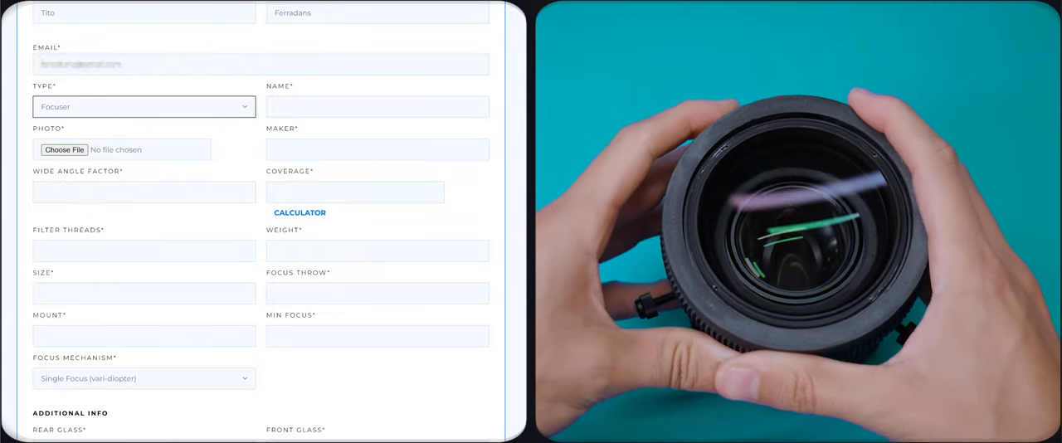
pyautogui.click(377, 106)
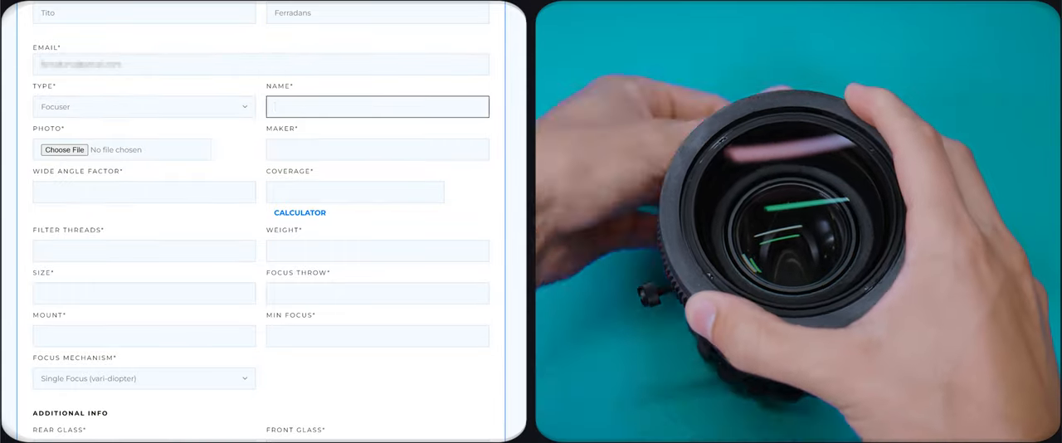
pyautogui.write('Pfocus A')
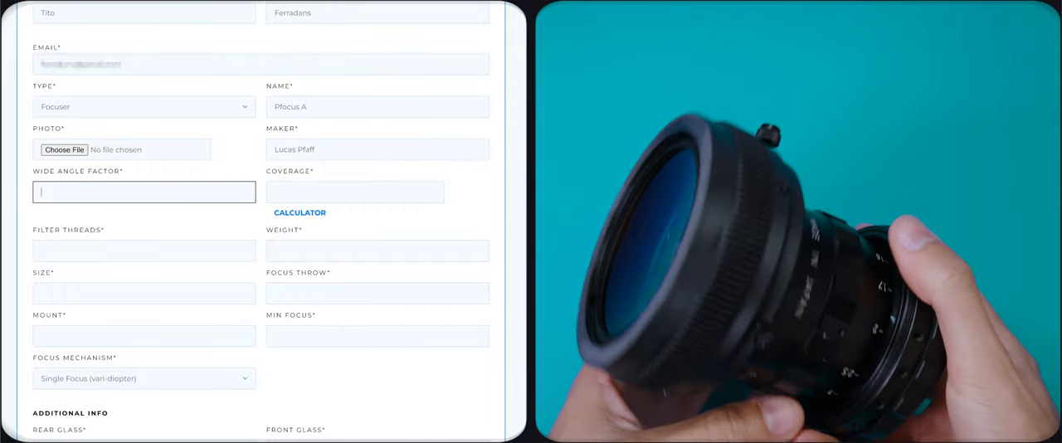
pyautogui.write('0.86x')
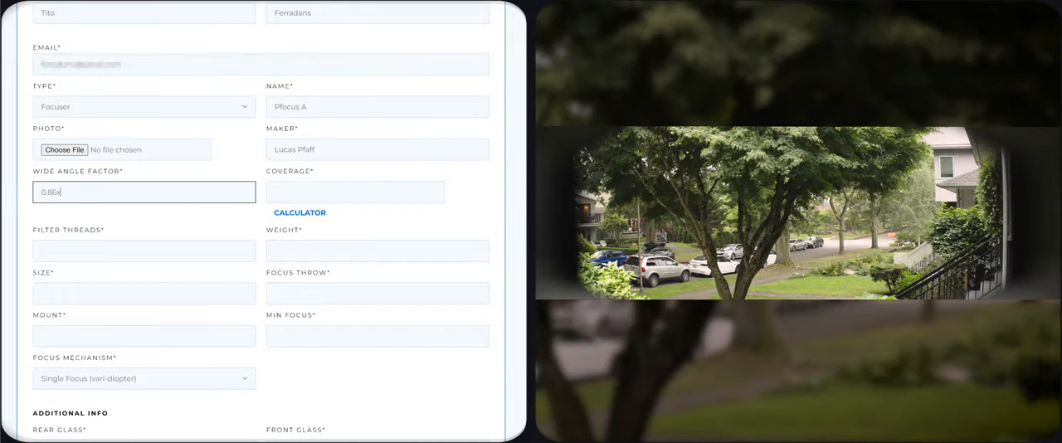
pyautogui.click(355, 193)
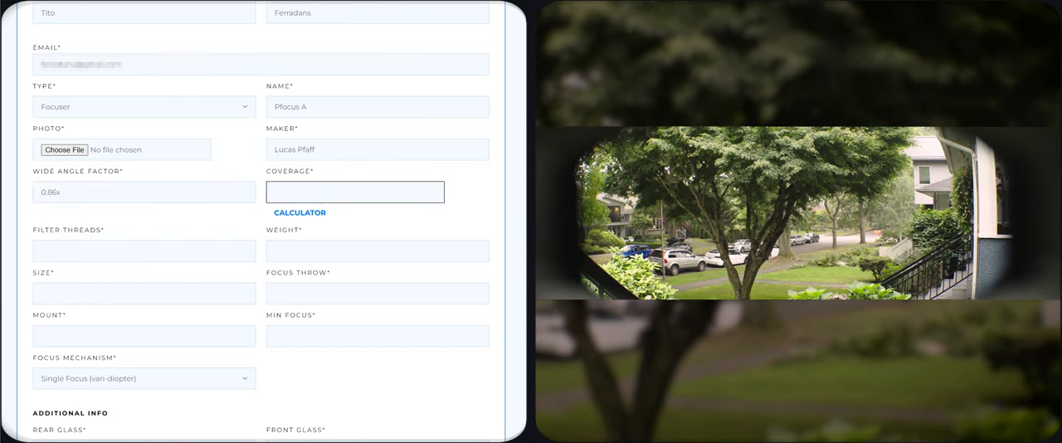
pyautogui.click(143, 192)
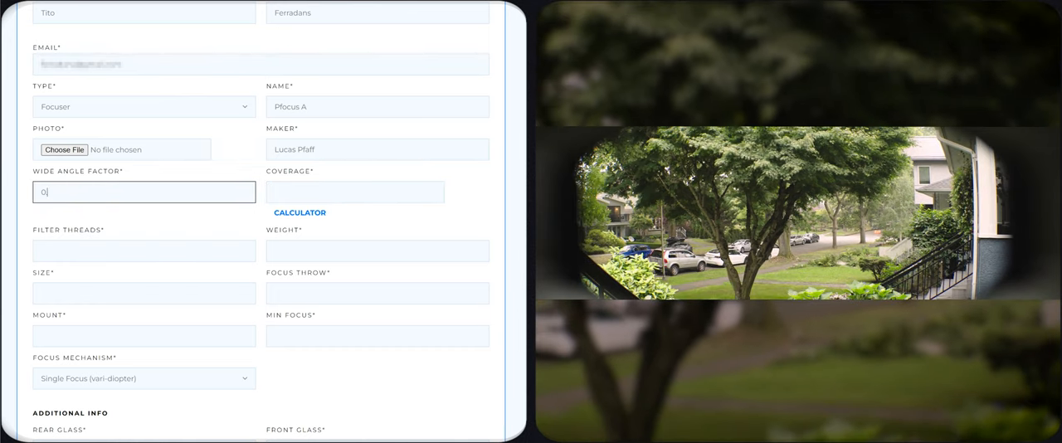
pyautogui.write('Zunow WC')
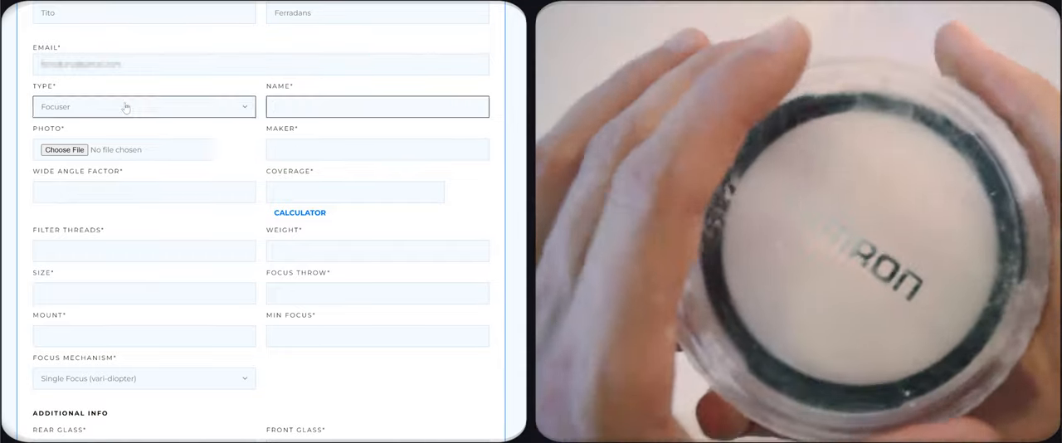
# Set type Diopter, entering the Tamron A diopter name and maker Tamron
pyautogui.click(143, 106)
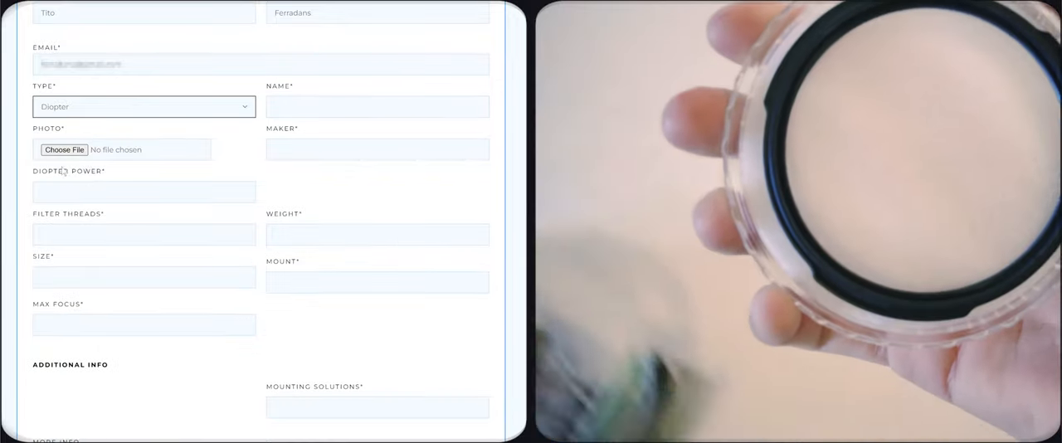
pyautogui.click(377, 106)
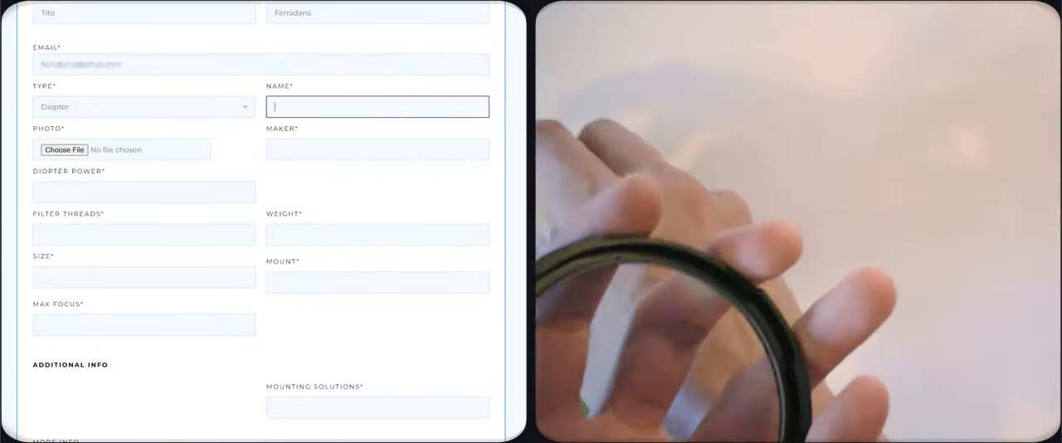
pyautogui.write('Tamron A')
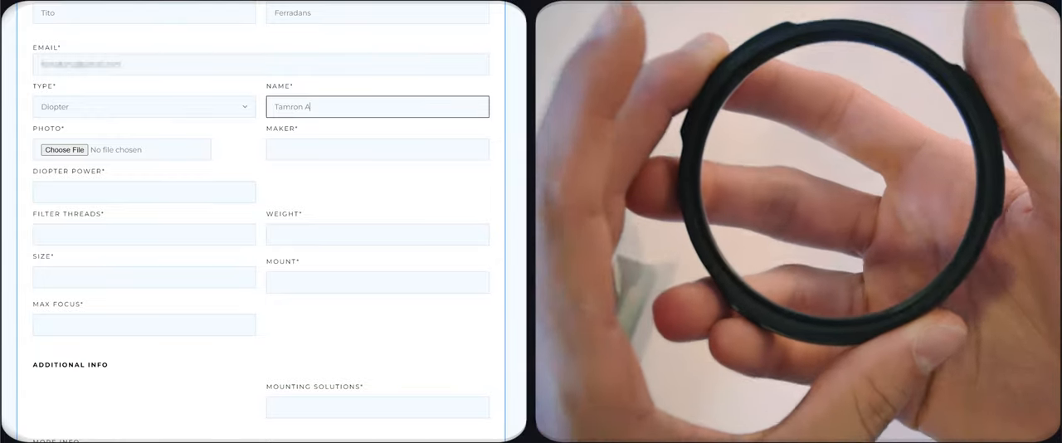
pyautogui.click(376, 150)
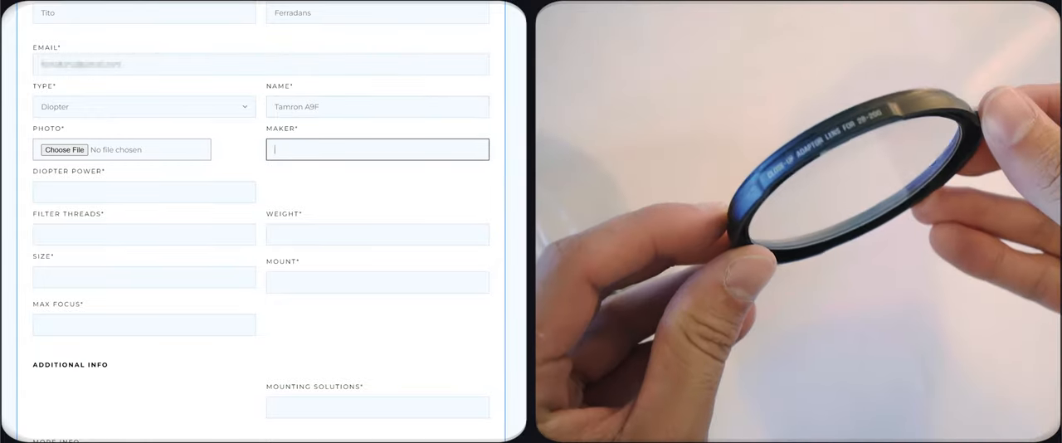
pyautogui.write('Tamron')
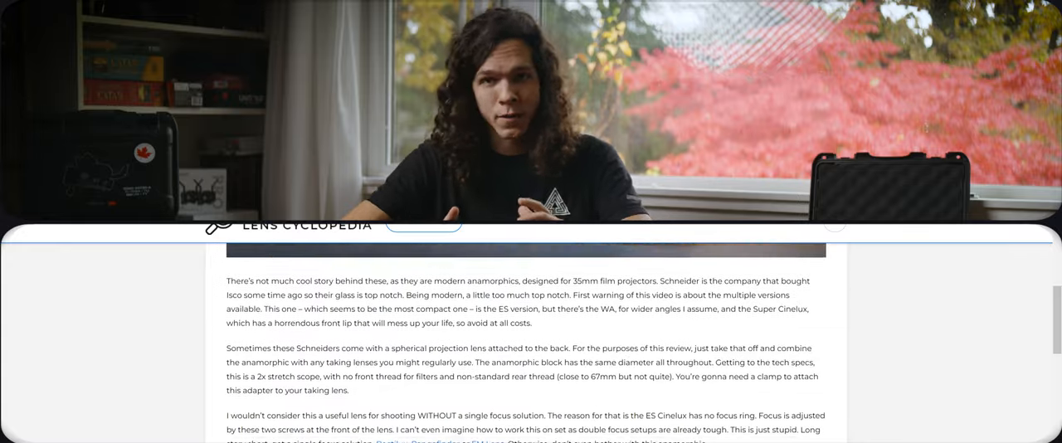
# Scroll down through the lens article toward the Contact Us message form
pyautogui.scroll(-3)
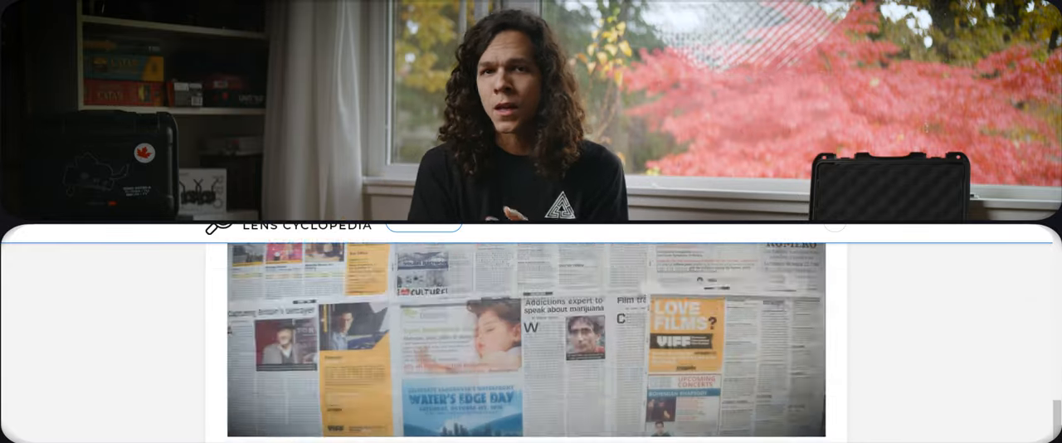
pyautogui.scroll(-3)
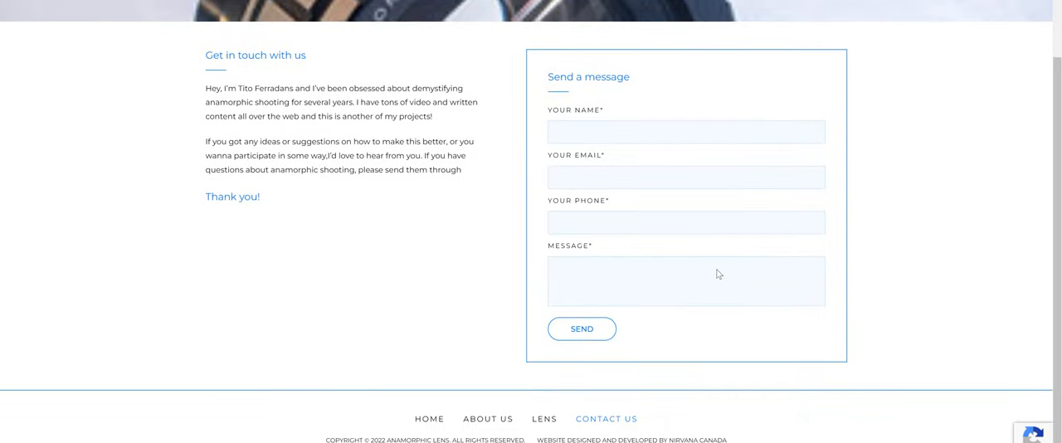